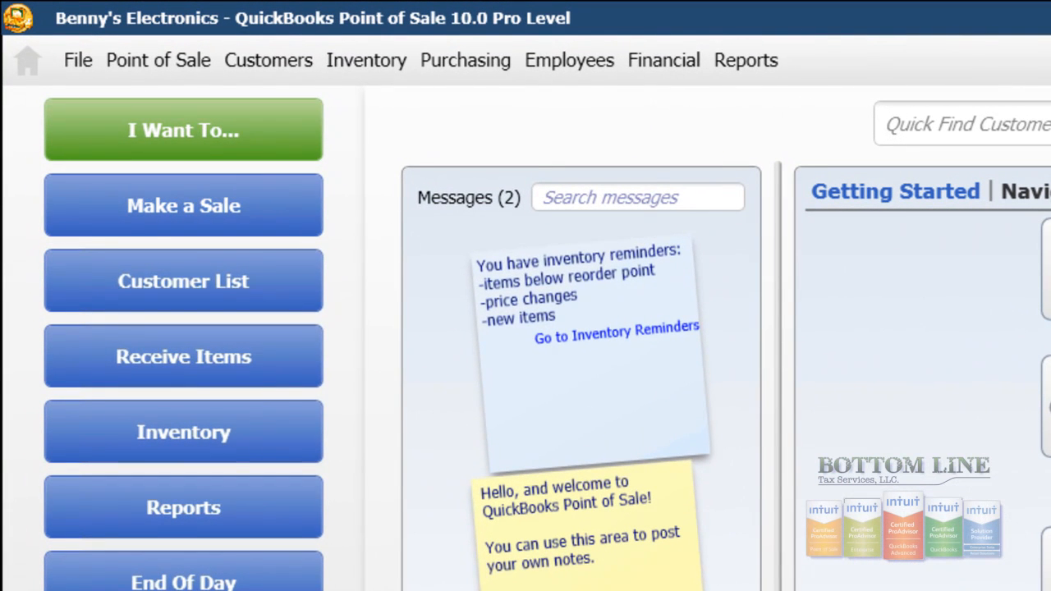
# Enable 'Enter vendor billing information in Point of Sale' in the Receiving company preferences and save
pyautogui.click(79, 59)
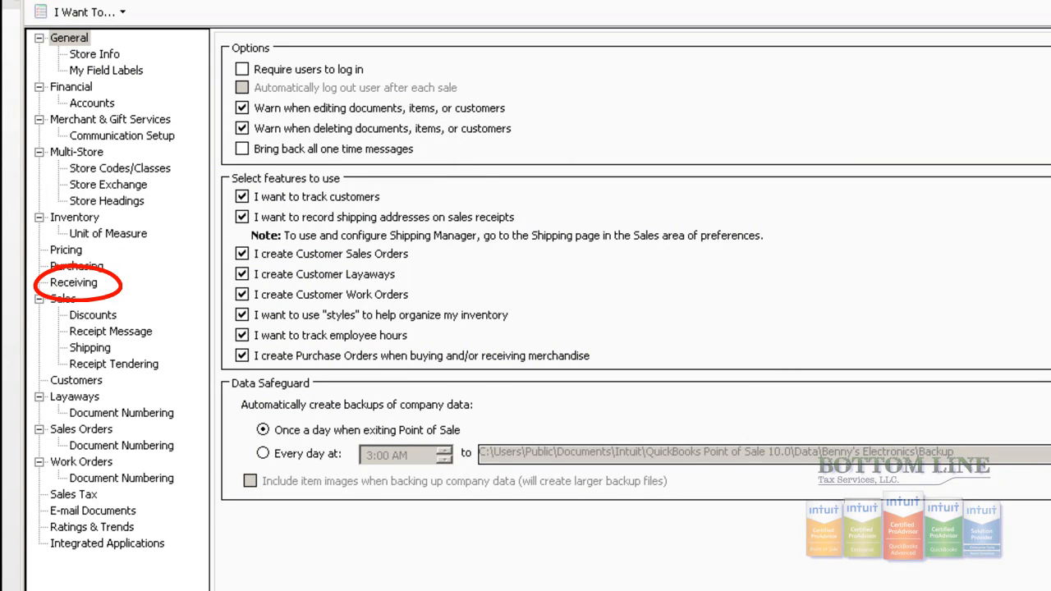
pyautogui.click(72, 282)
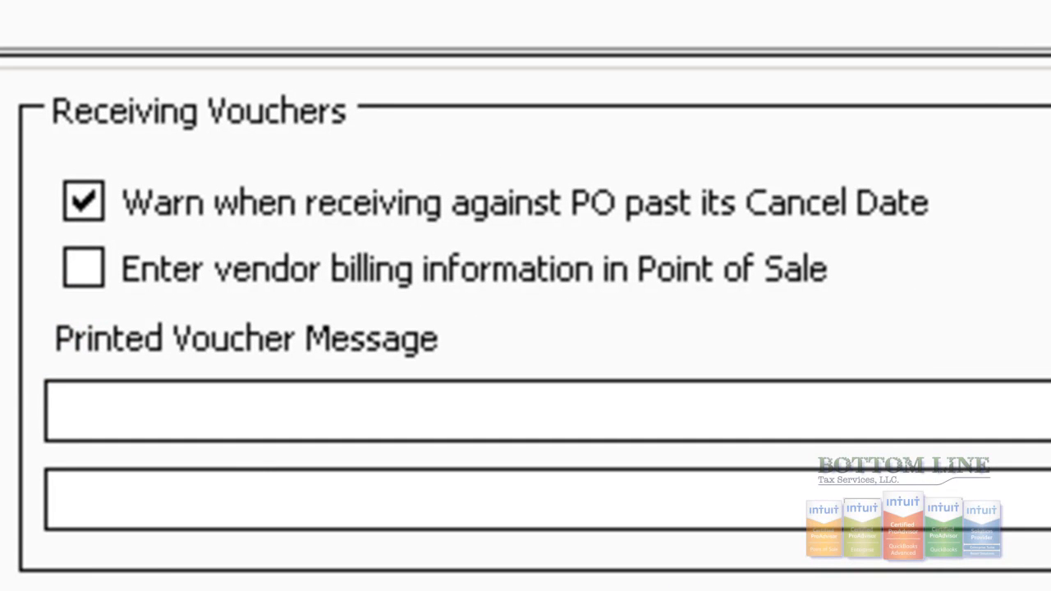
pyautogui.click(82, 268)
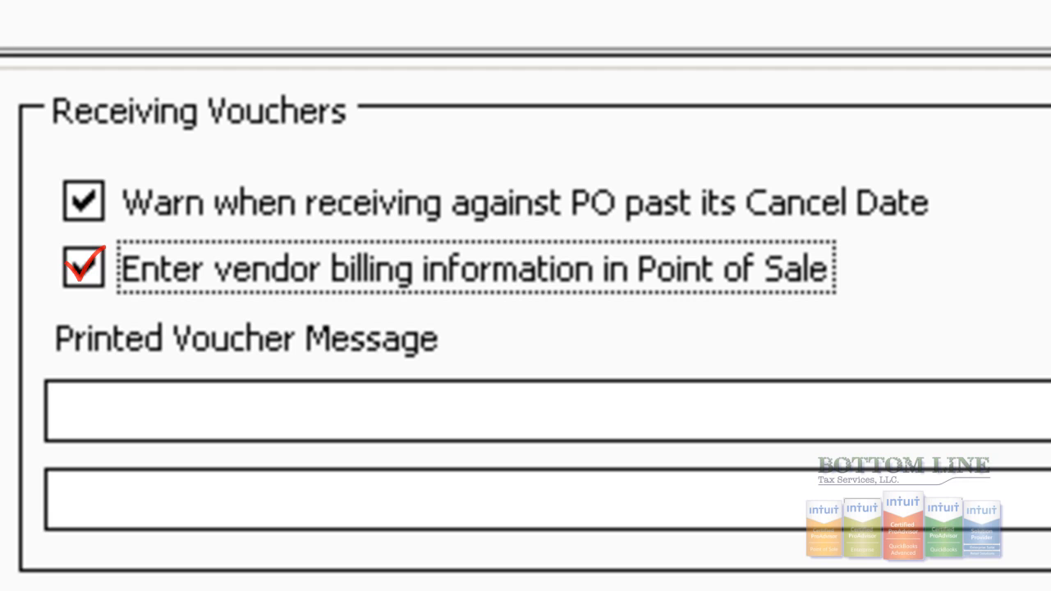
pyautogui.click(82, 268)
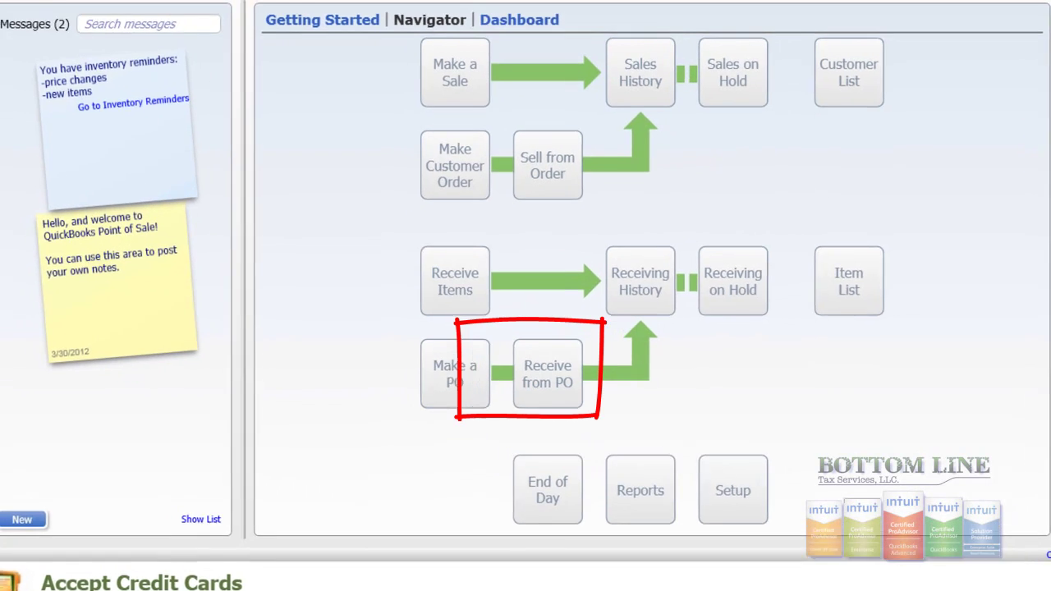
# Receive the New Media Software PO items, opening a voucher with Vacation Planner 5.0, quantity 3
pyautogui.click(455, 373)
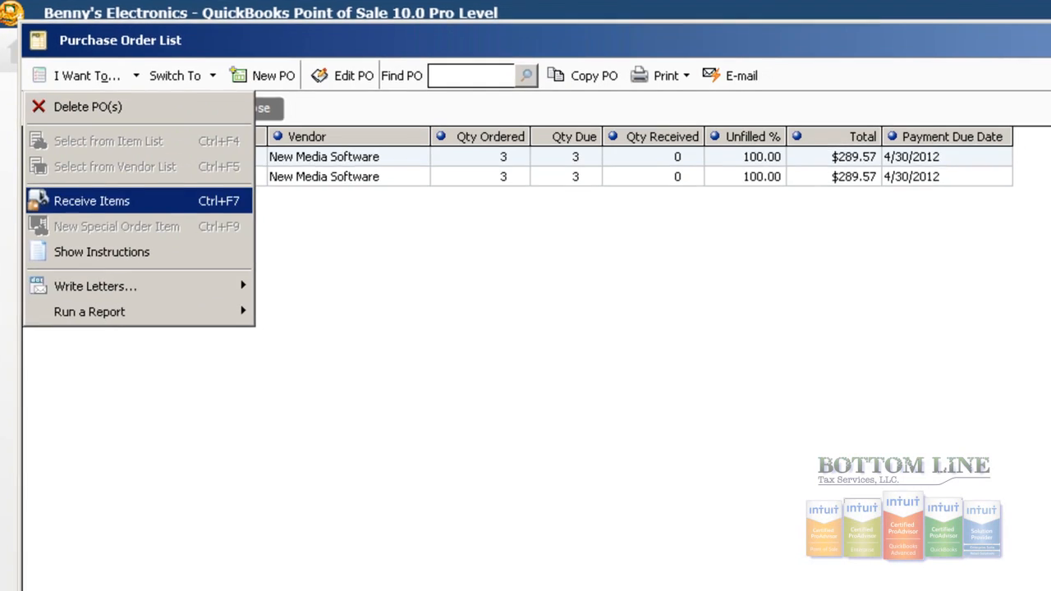
pyautogui.click(92, 200)
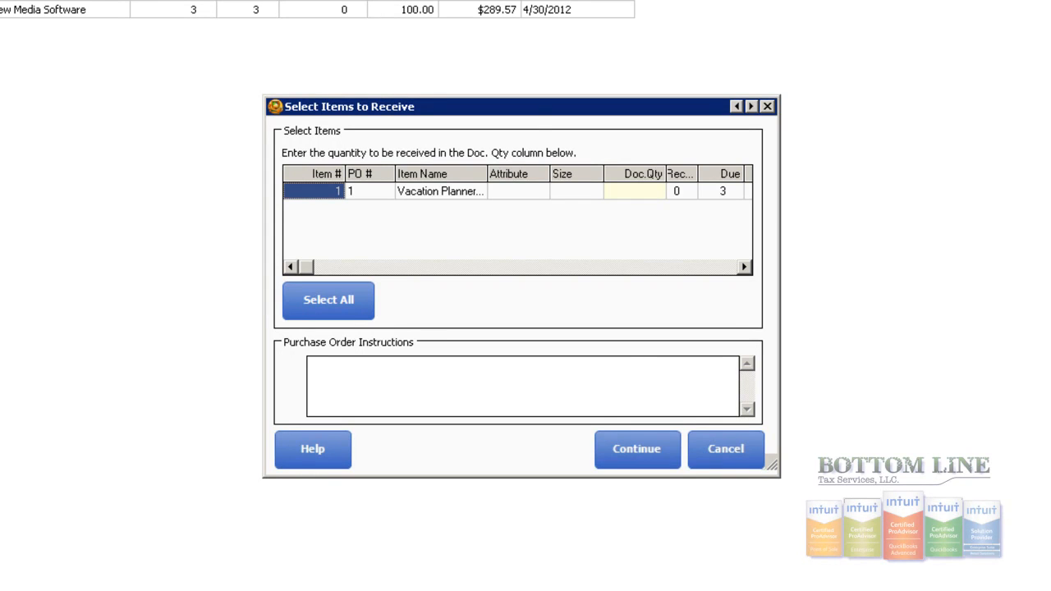
pyautogui.click(329, 299)
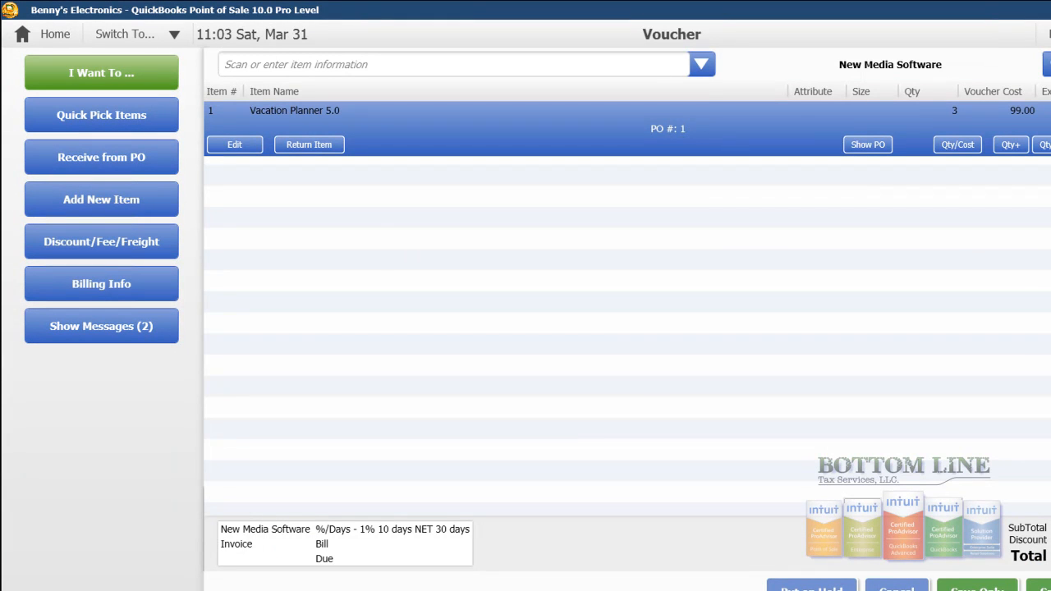
# Enter vendor billing info on the voucher with invoice number 789456
pyautogui.click(451, 64)
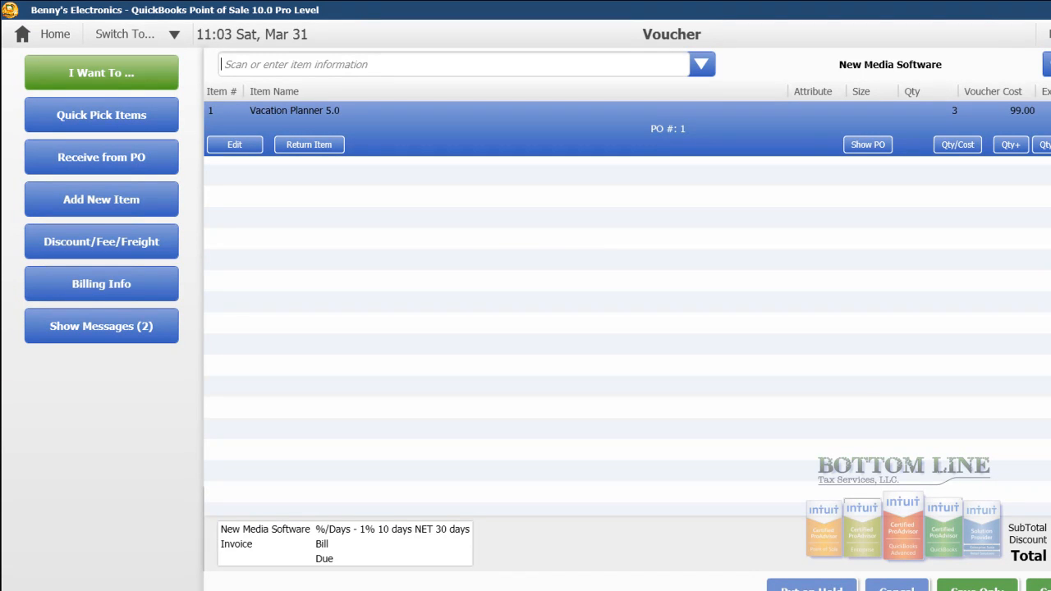
pyautogui.click(102, 72)
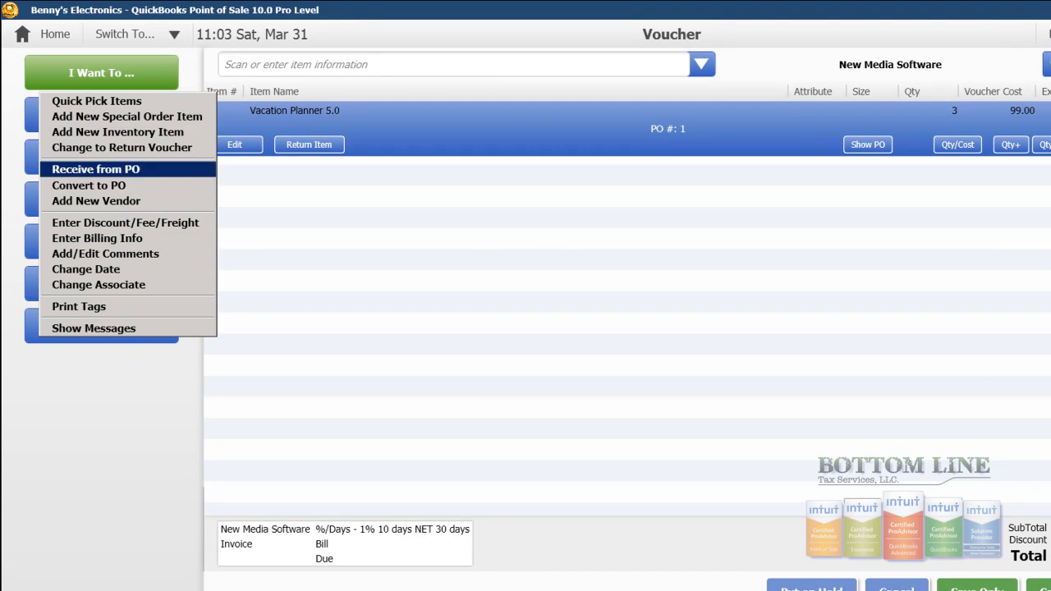
pyautogui.moveTo(97, 238)
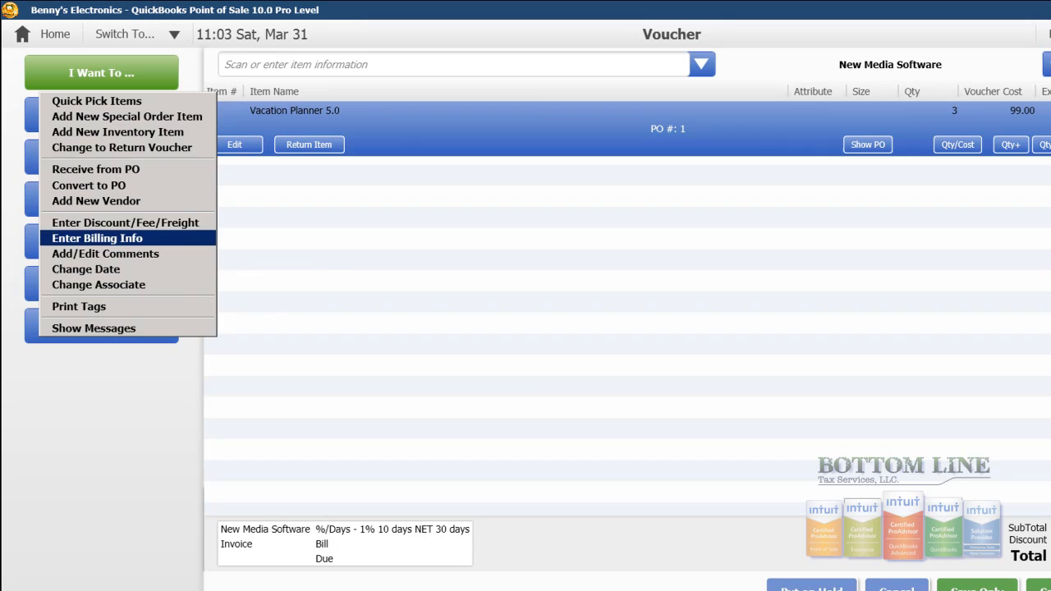
pyautogui.click(97, 236)
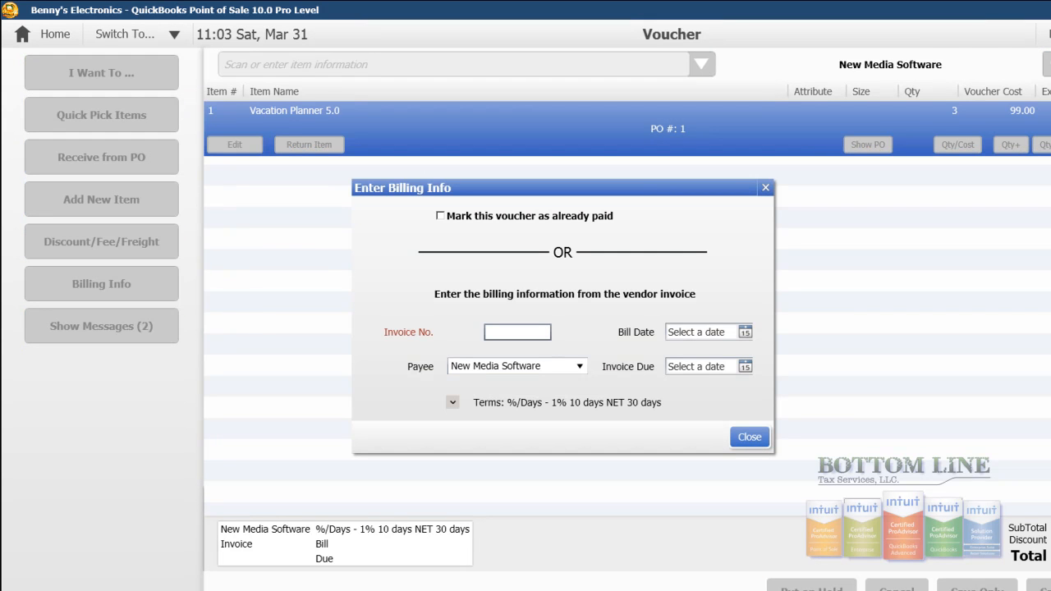
pyautogui.write('789')
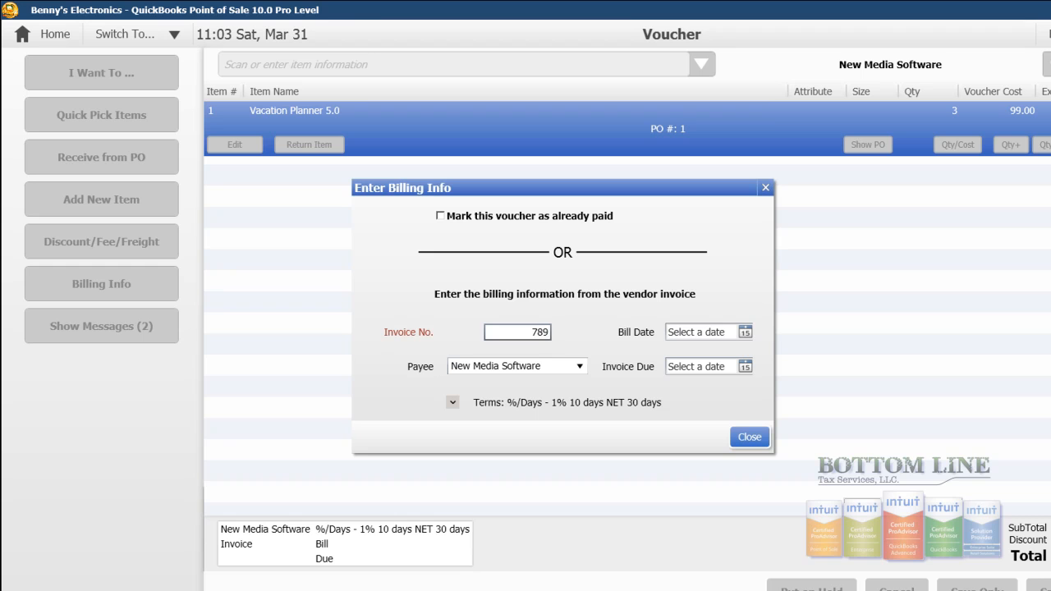
pyautogui.write('456')
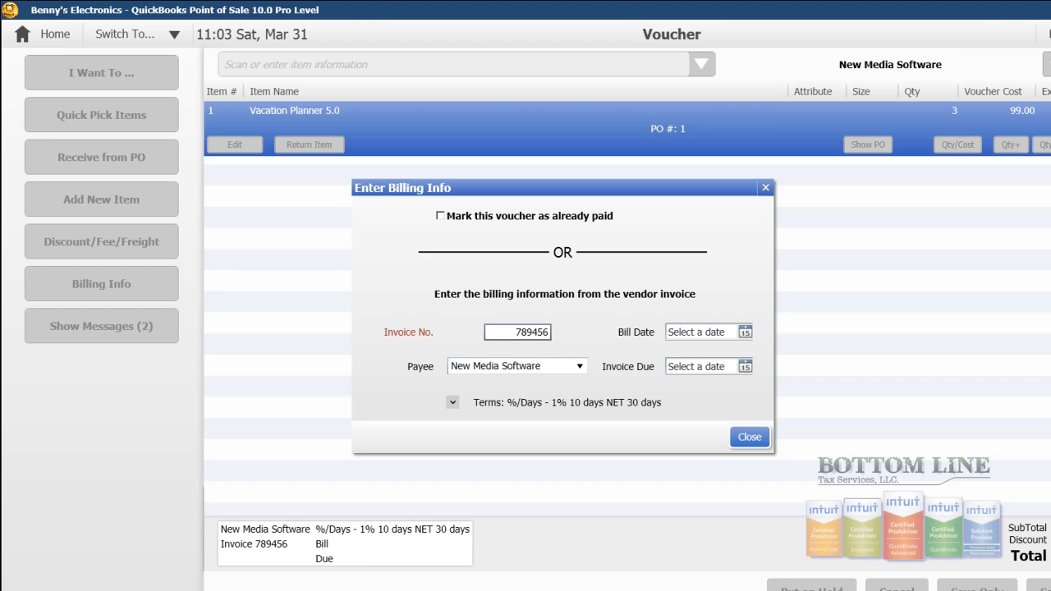
# Set the bill date to 3/31/2012 and due date to 4/30/2012, then return to the voucher
pyautogui.click(742, 332)
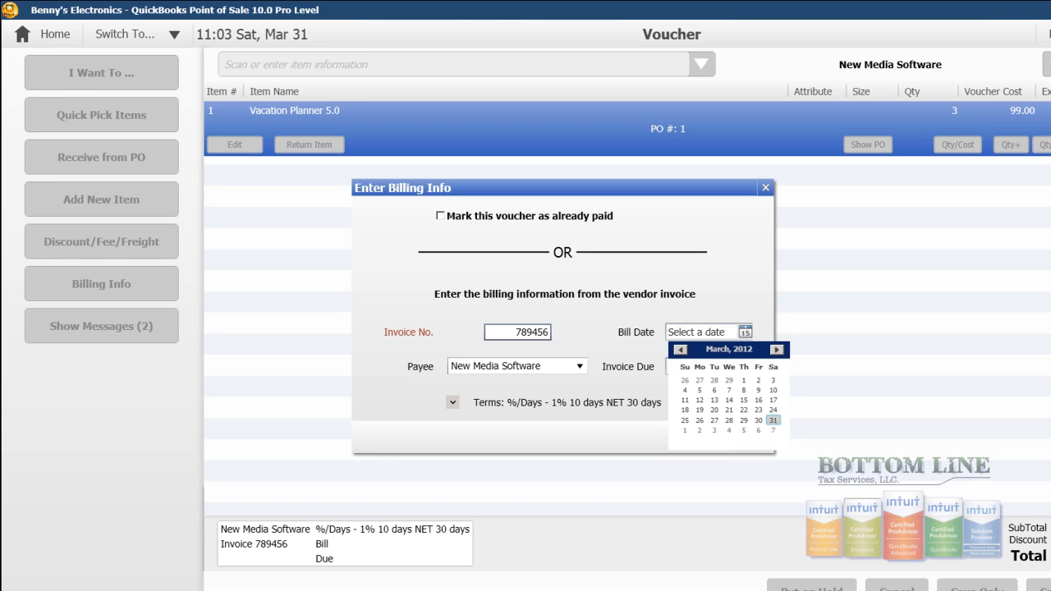
pyautogui.click(772, 421)
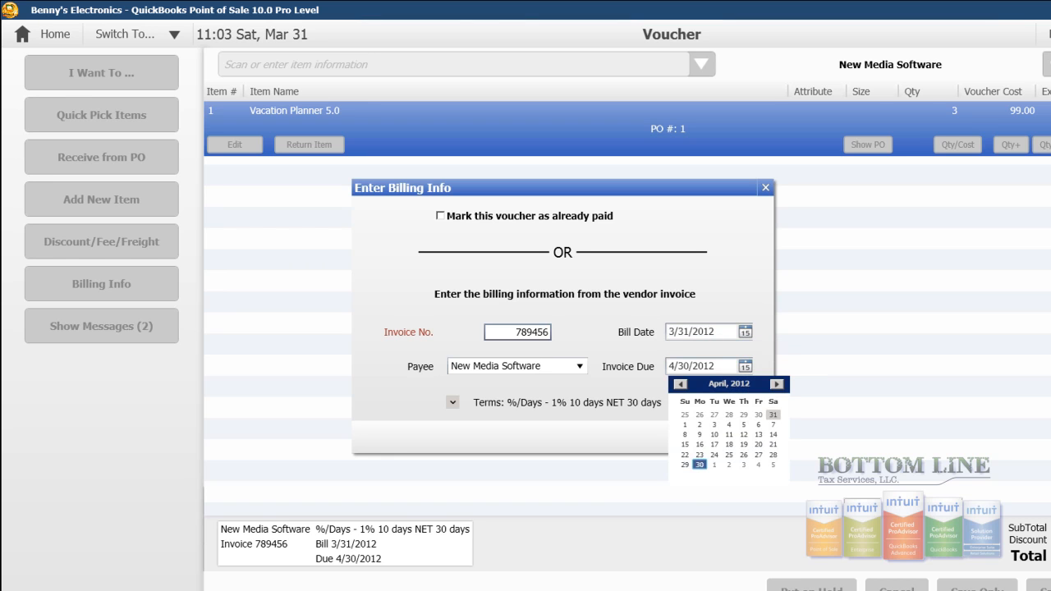
pyautogui.click(699, 463)
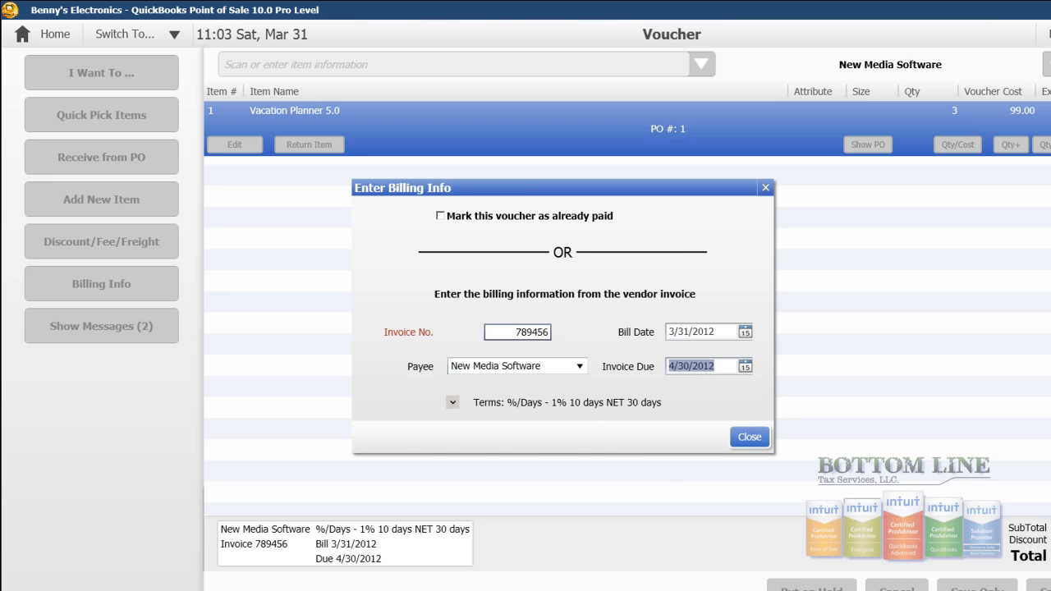
pyautogui.click(453, 402)
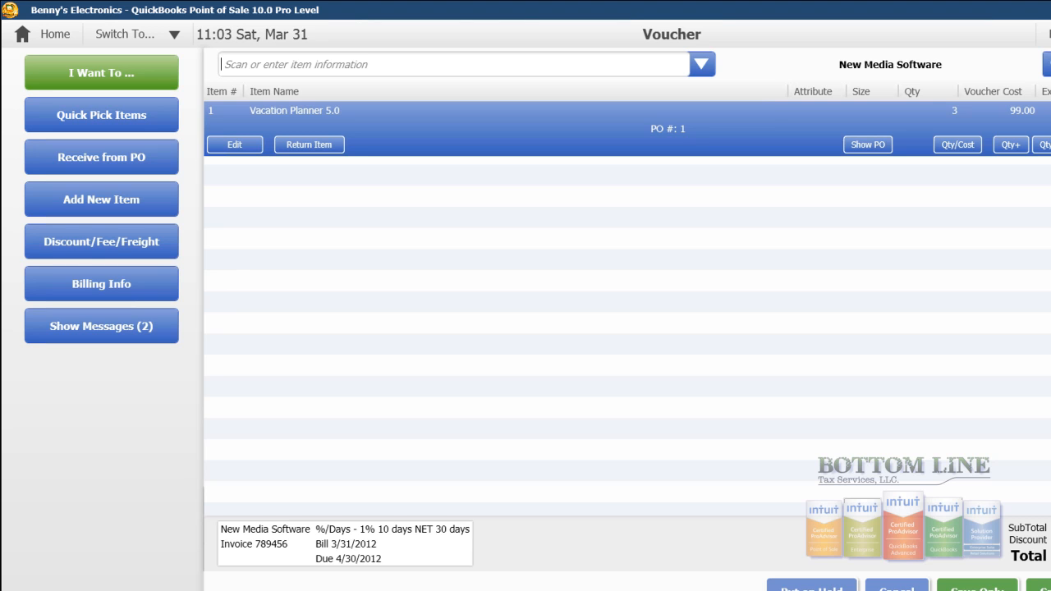
# Enter a 2.5% discount and 12.50 freight, spread into item costs, for a 302.07 total
pyautogui.click(102, 73)
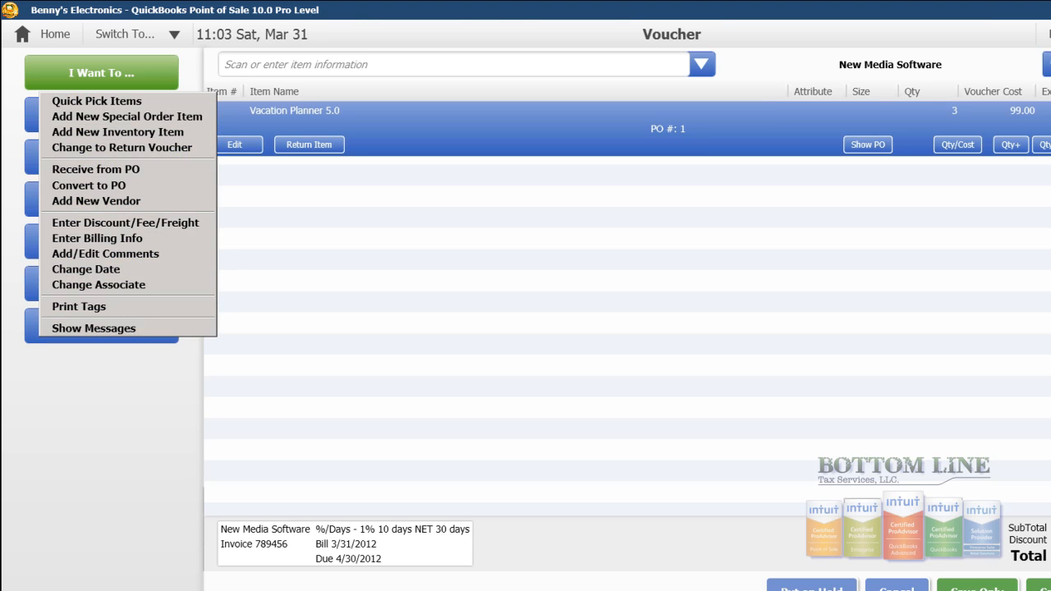
pyautogui.moveTo(125, 223)
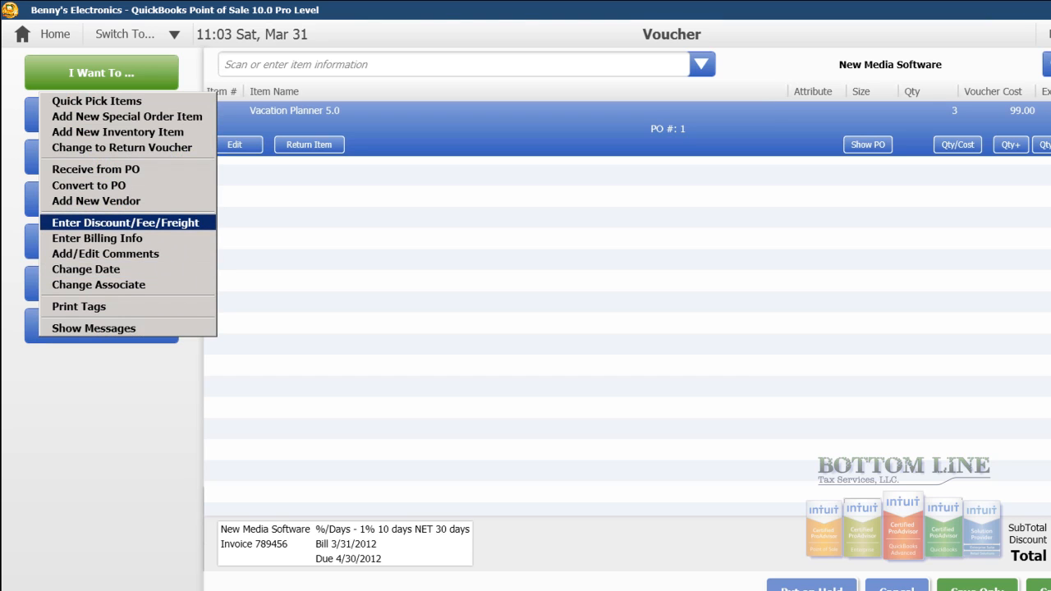
pyautogui.click(125, 223)
pyautogui.write('1')
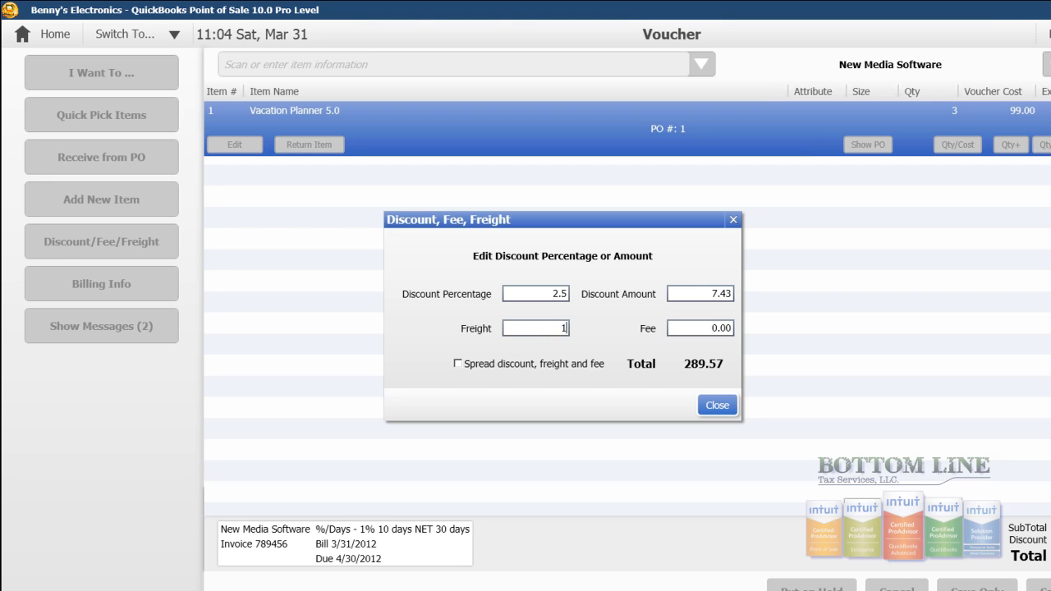
pyautogui.write('2.50')
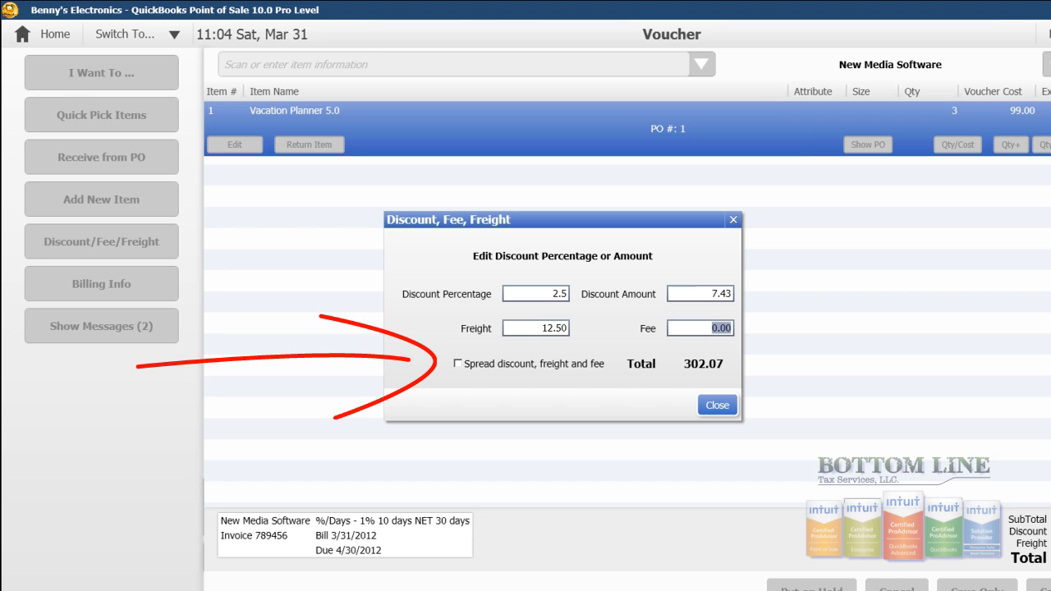
pyautogui.click(457, 364)
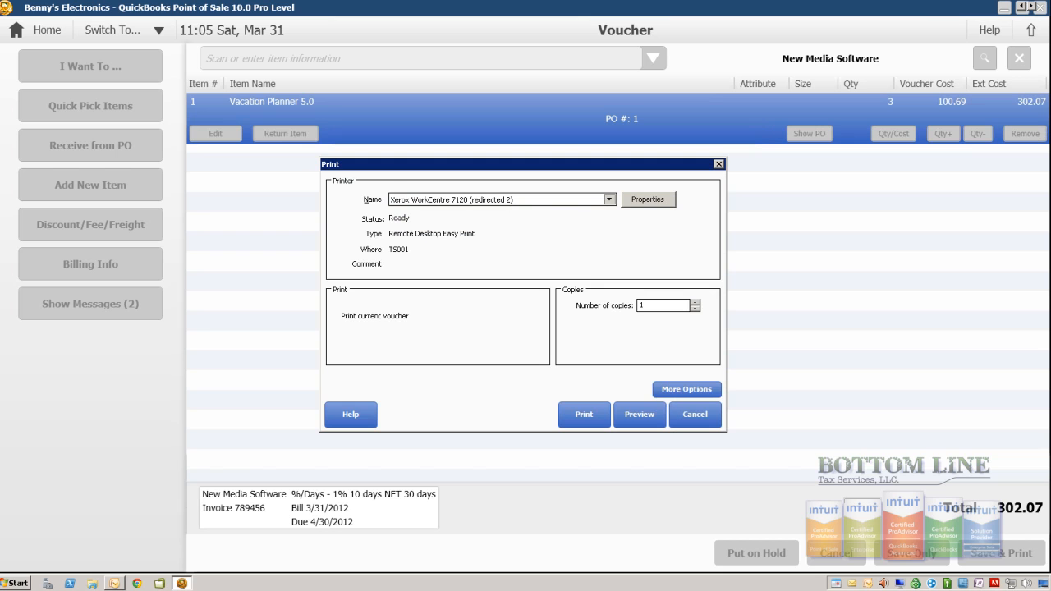
# Preview Receiving Voucher #1 for $302.07, zooming and scrolling through it, then exit the preview
pyautogui.click(693, 414)
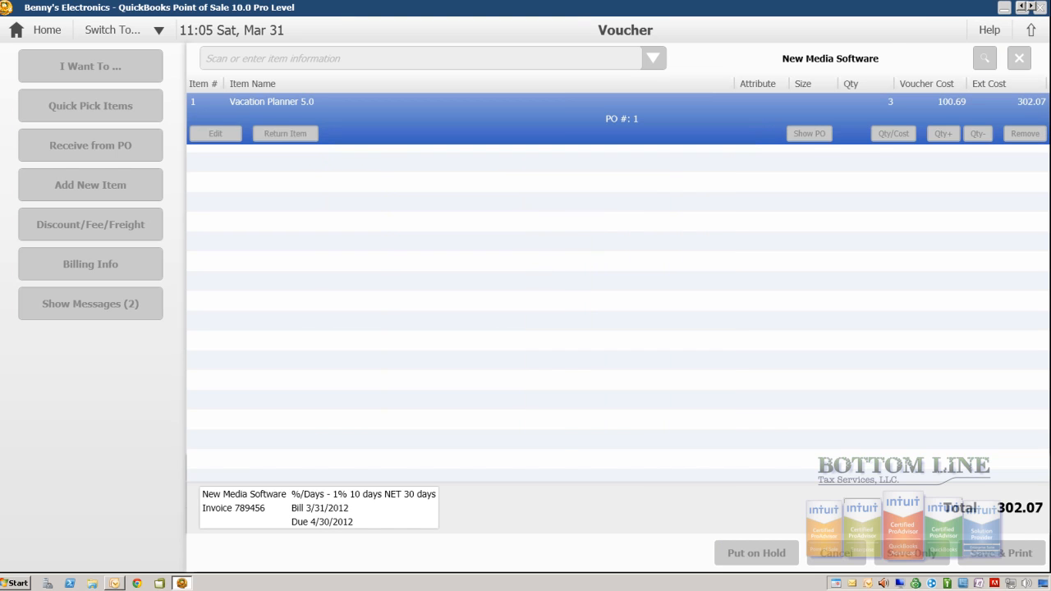
pyautogui.click(999, 551)
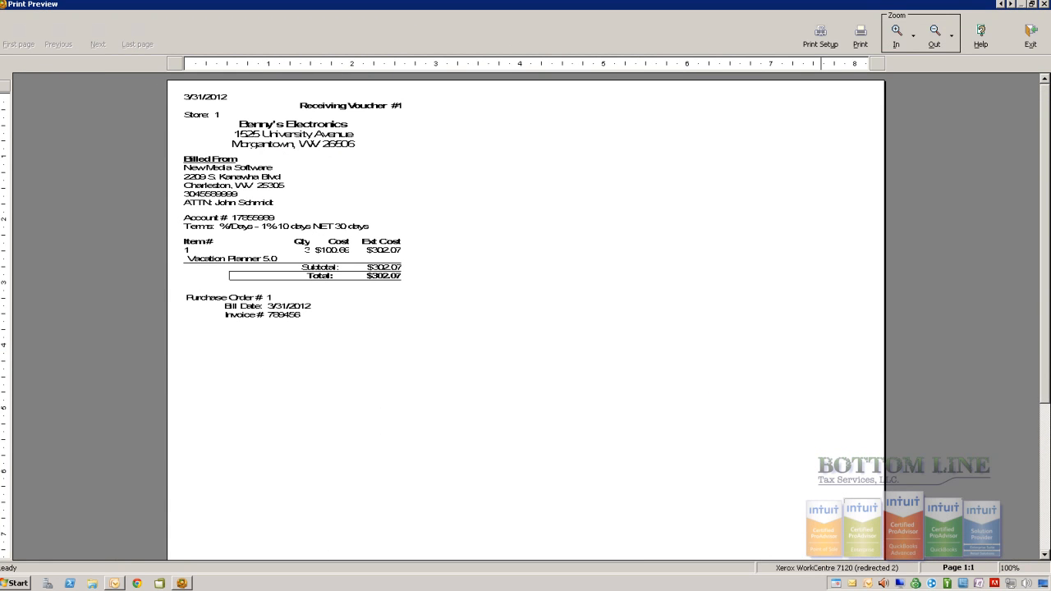
pyautogui.click(896, 36)
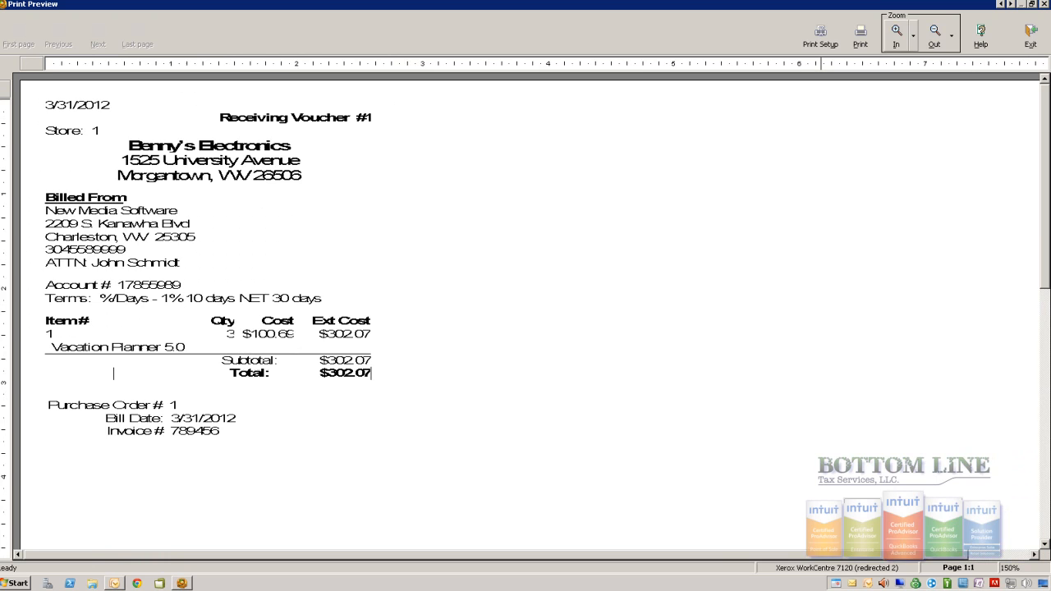
pyautogui.click(897, 34)
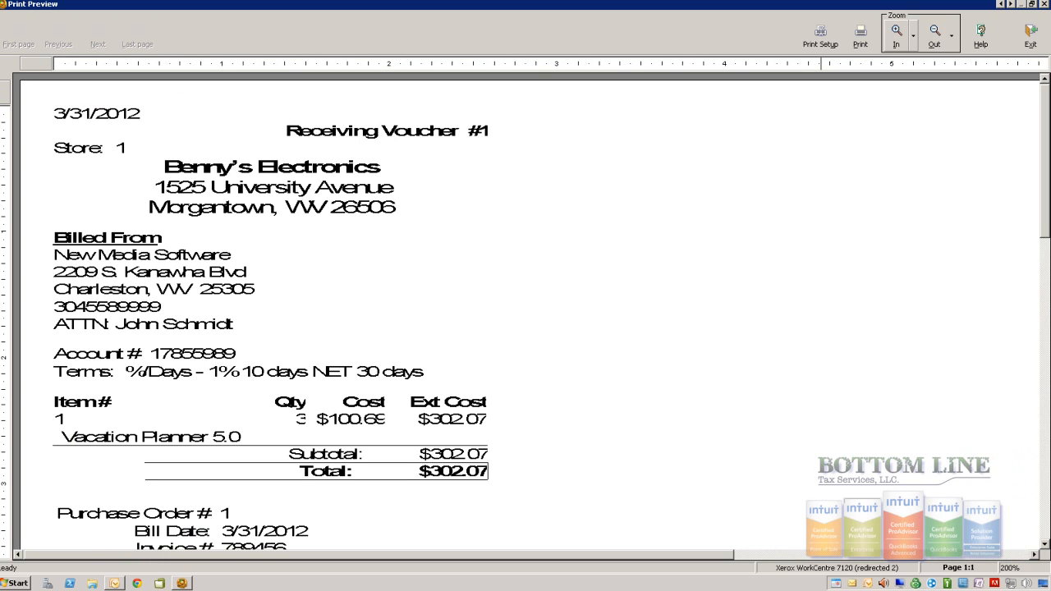
pyautogui.click(896, 36)
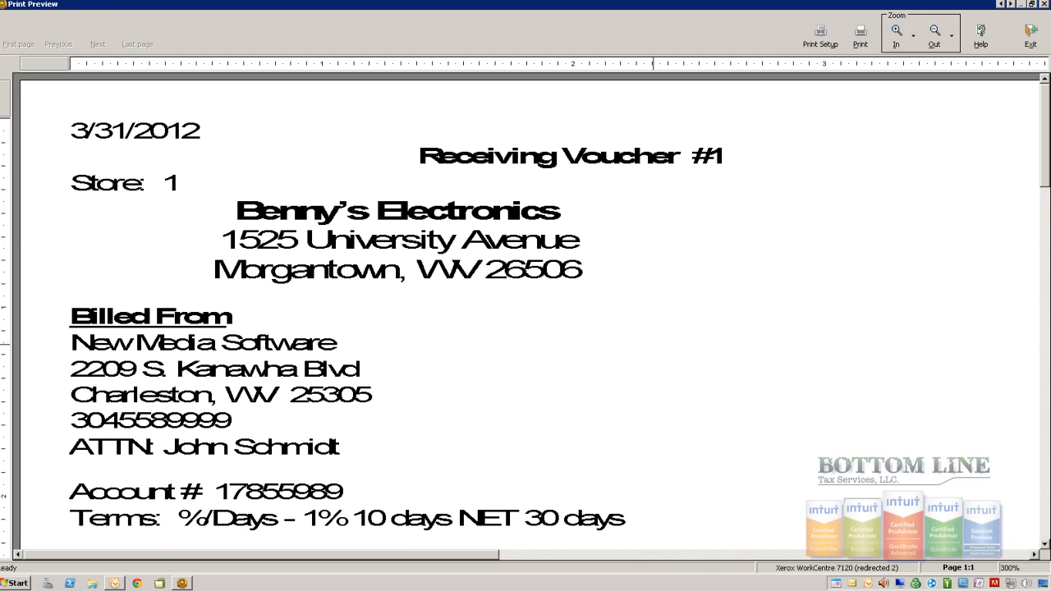
pyautogui.scroll(-3)
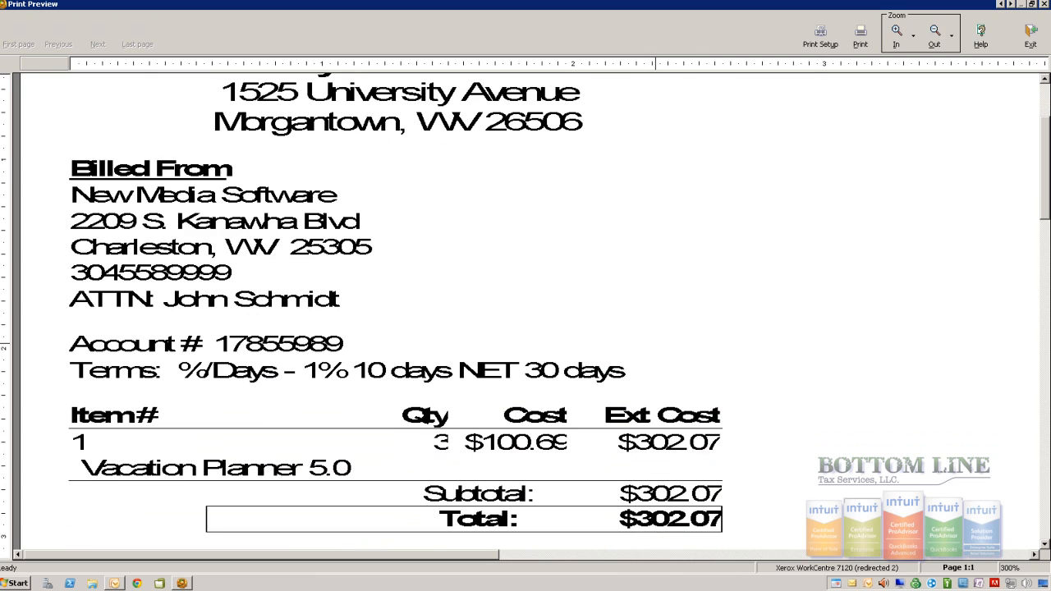
pyautogui.click(933, 35)
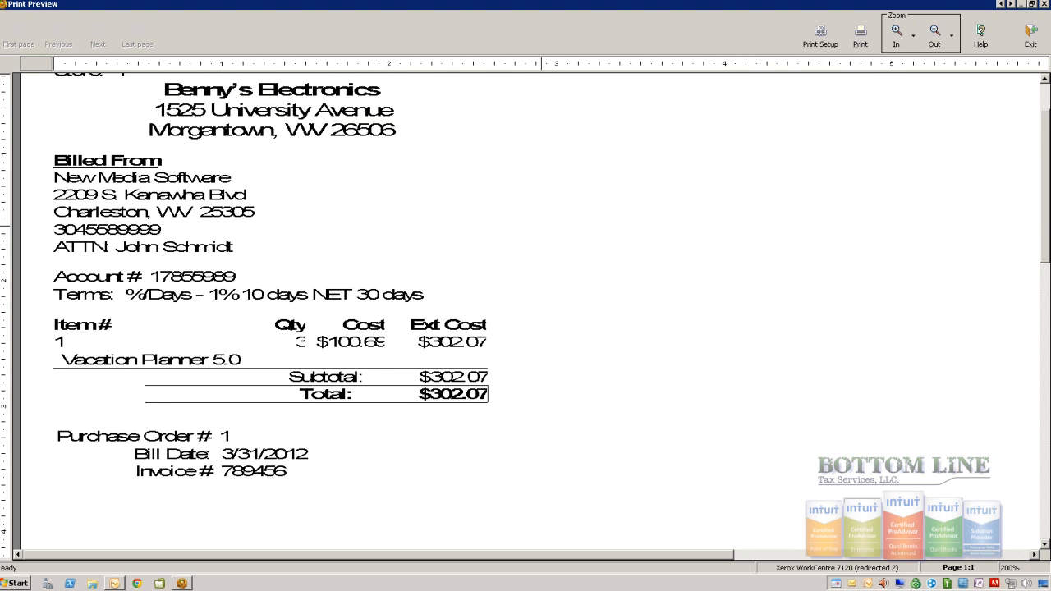
pyautogui.scroll(3)
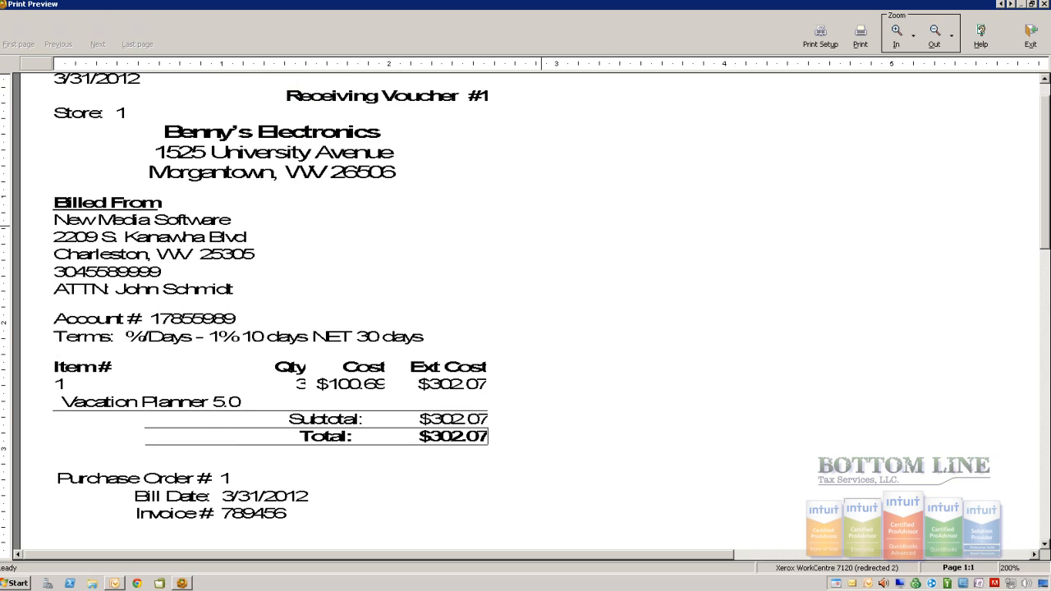
pyautogui.scroll(3)
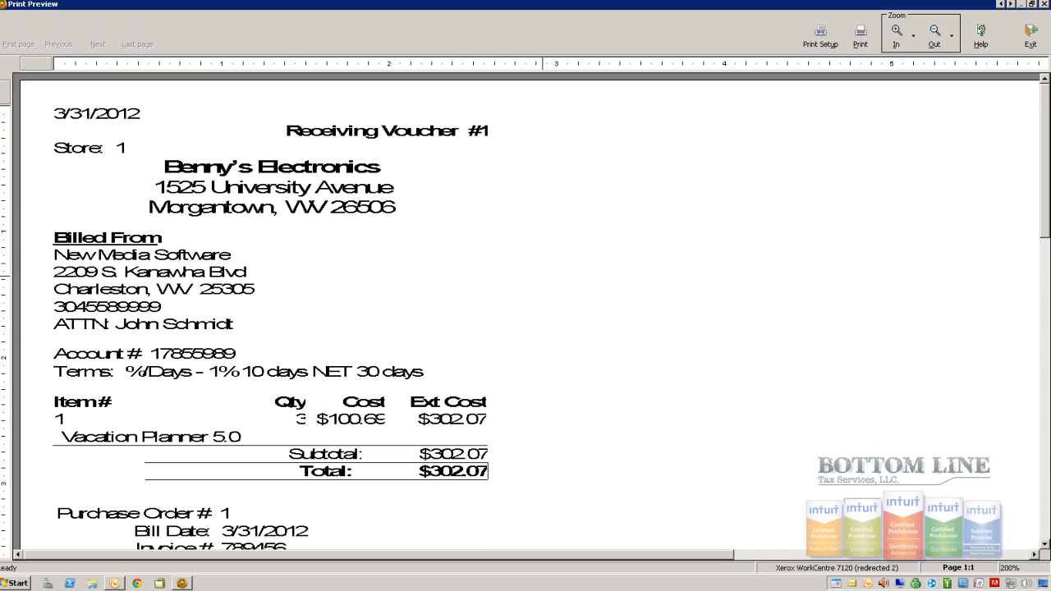
pyautogui.scroll(-3)
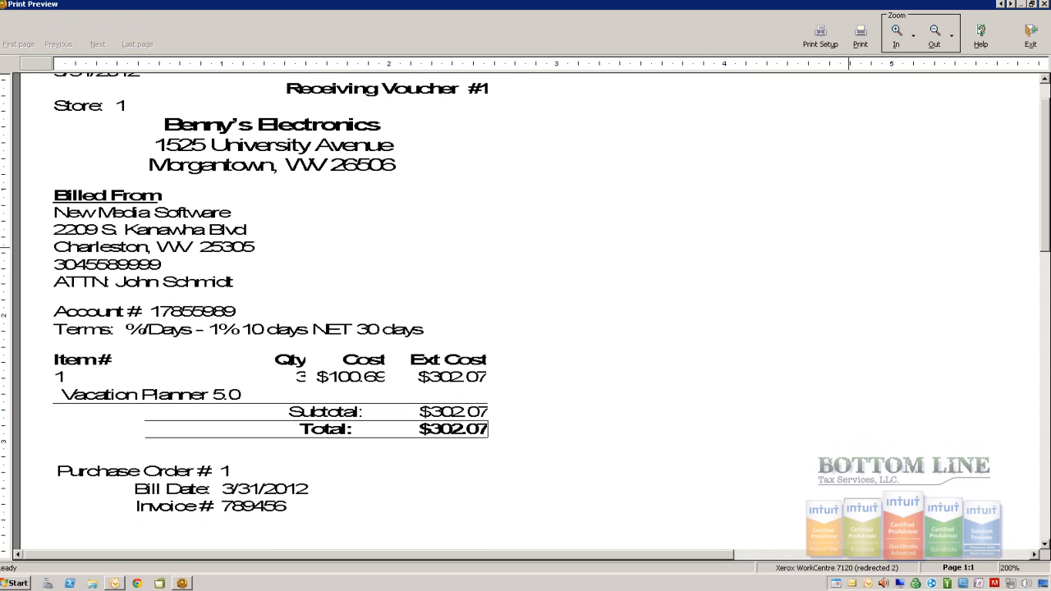
pyautogui.click(1031, 36)
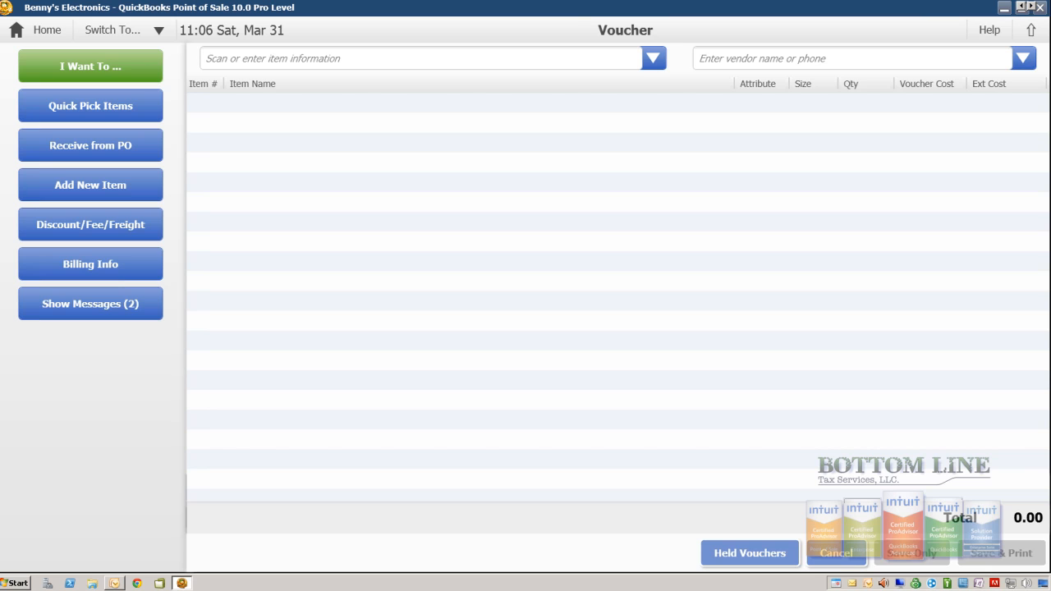
pyautogui.click(410, 60)
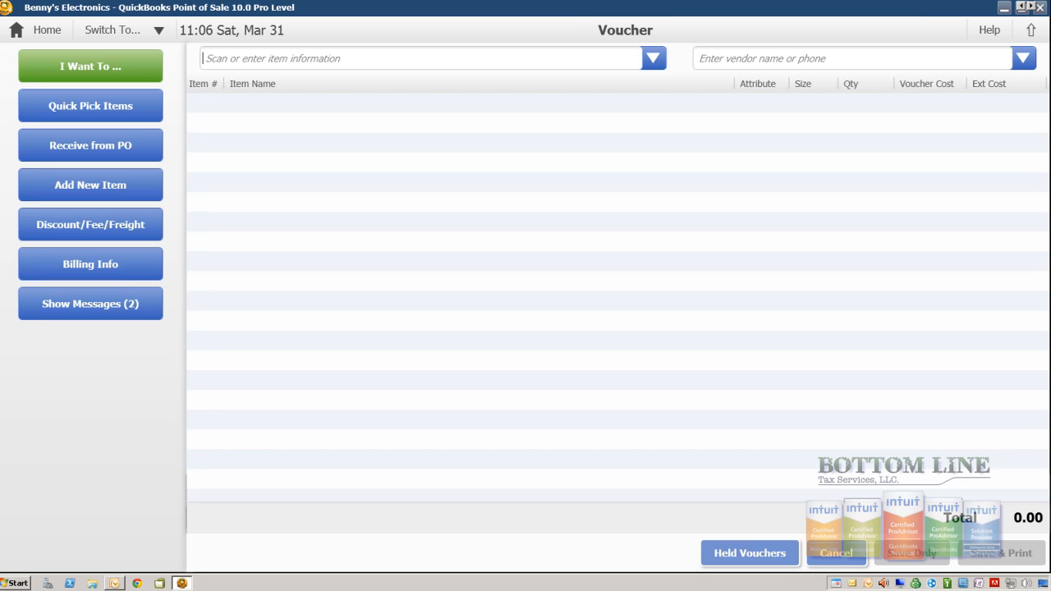